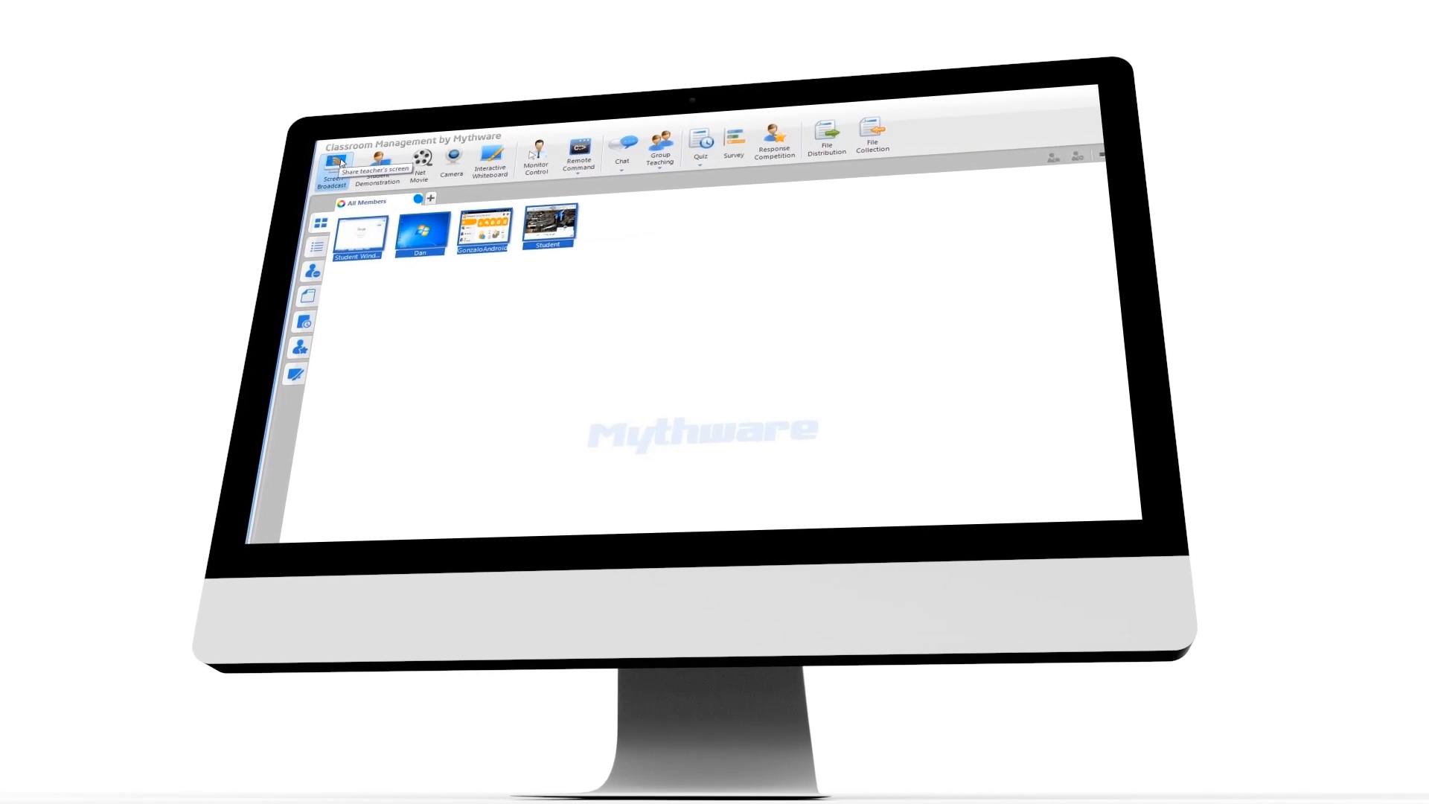
- Open the student's graded quiz and scroll through the five fill-in-the-blank answers and marks
left_click(332, 155)
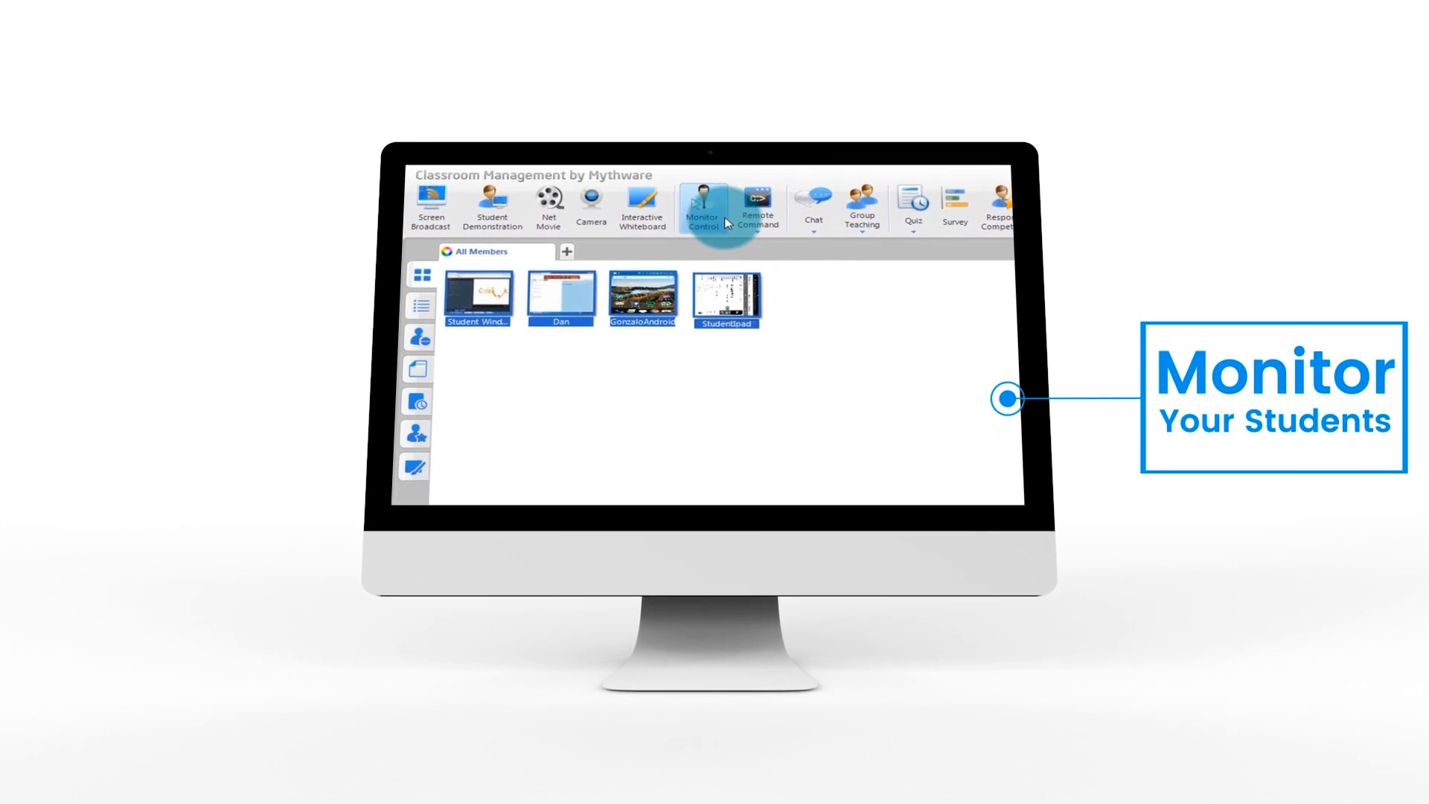
left_click(702, 205)
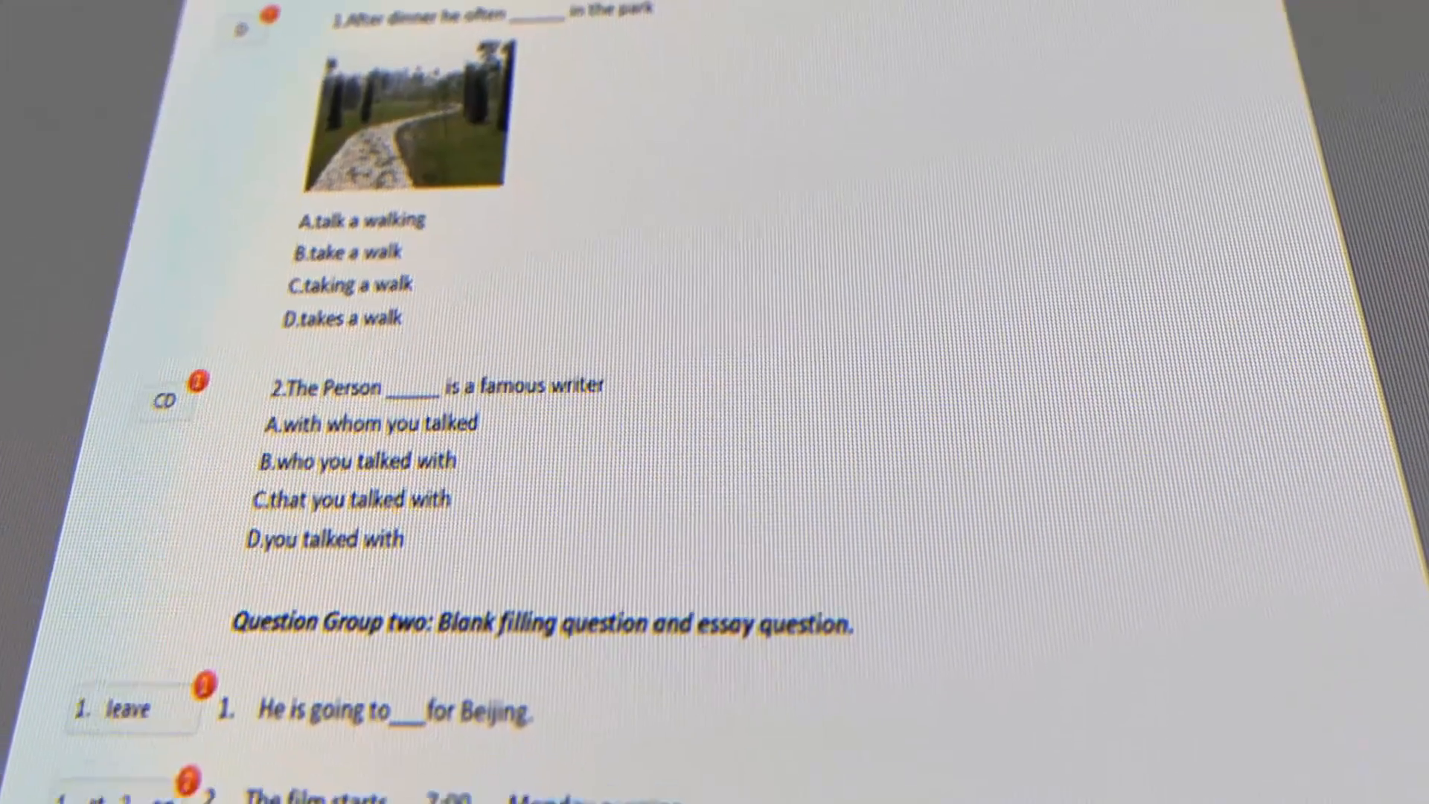
scroll("down", 3)
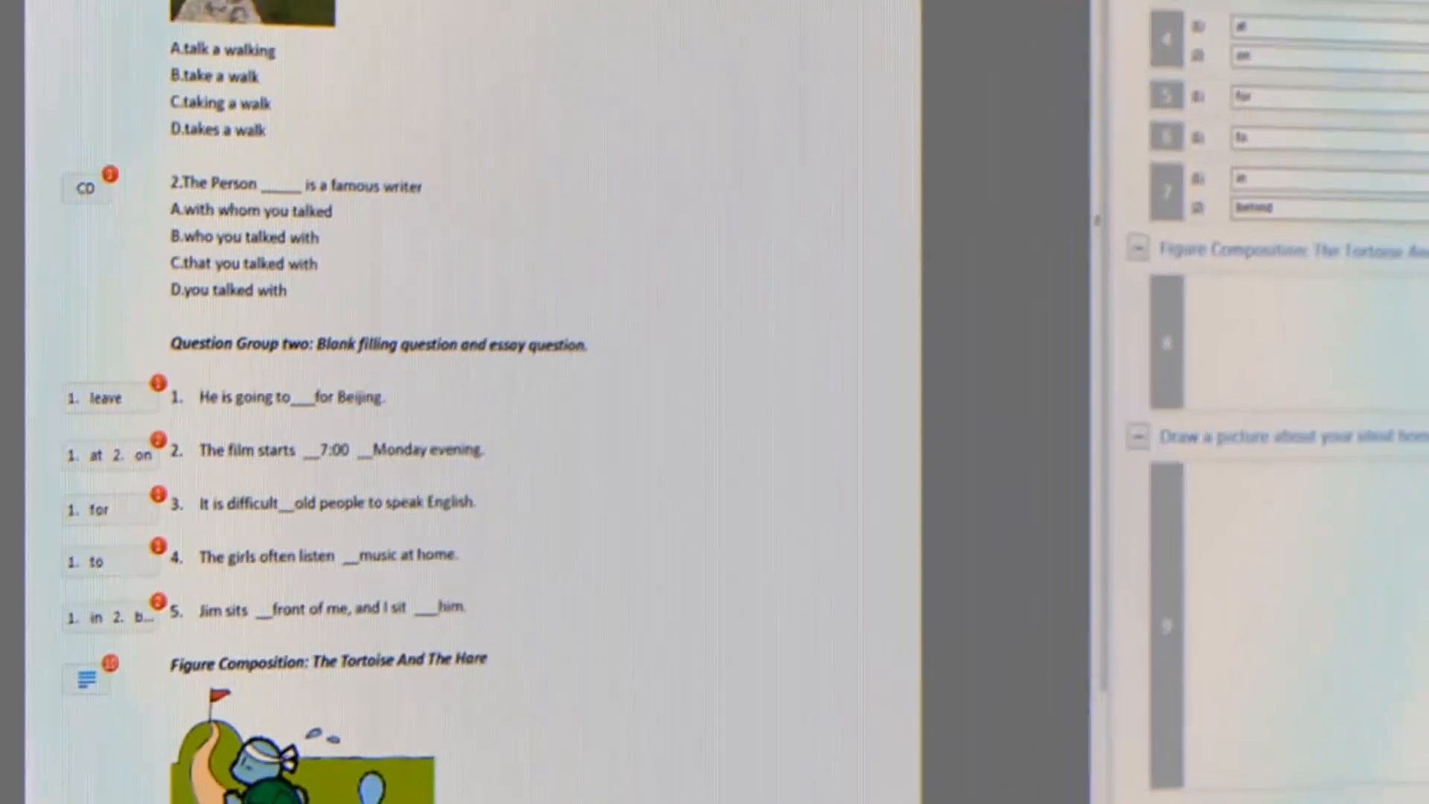